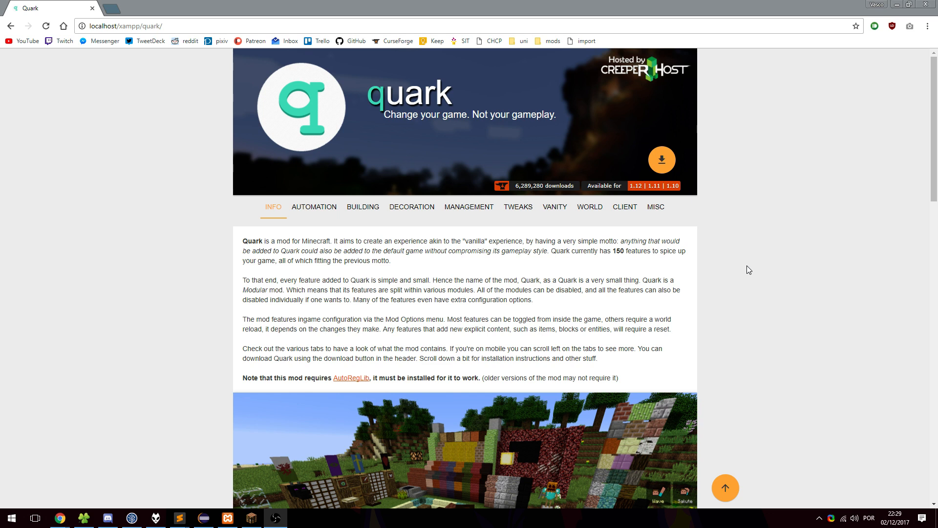
mouse_move(676, 298)
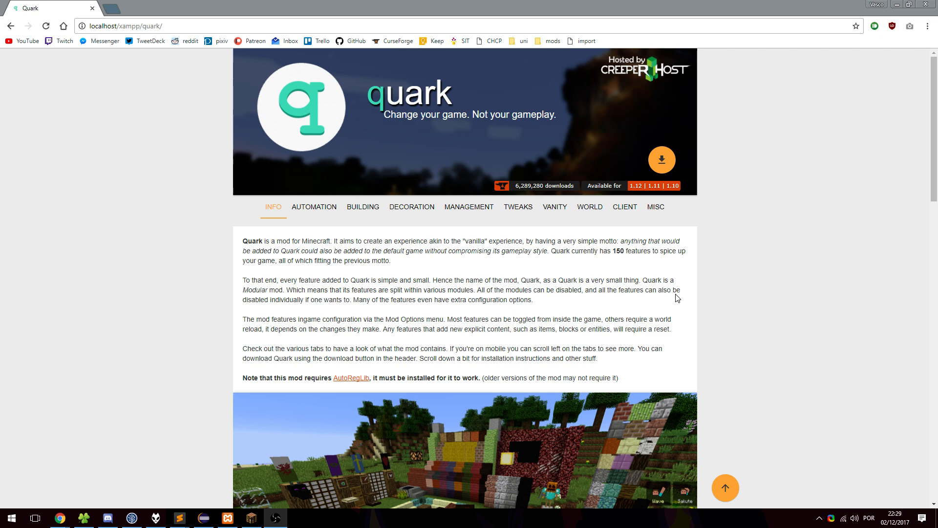
- View the Building module's feature list on the Quark website, scrolling through Bark Blocks and Carved Wood
click(362, 206)
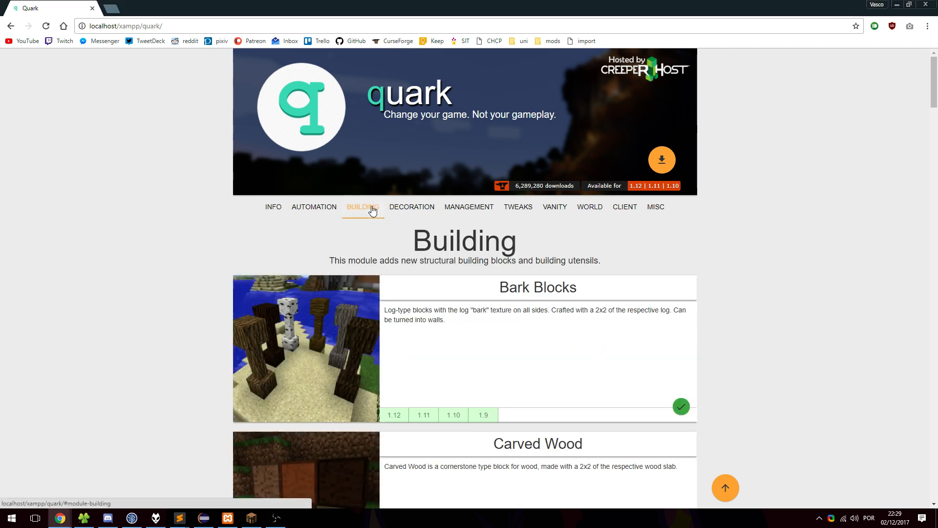
scroll(down, 3)
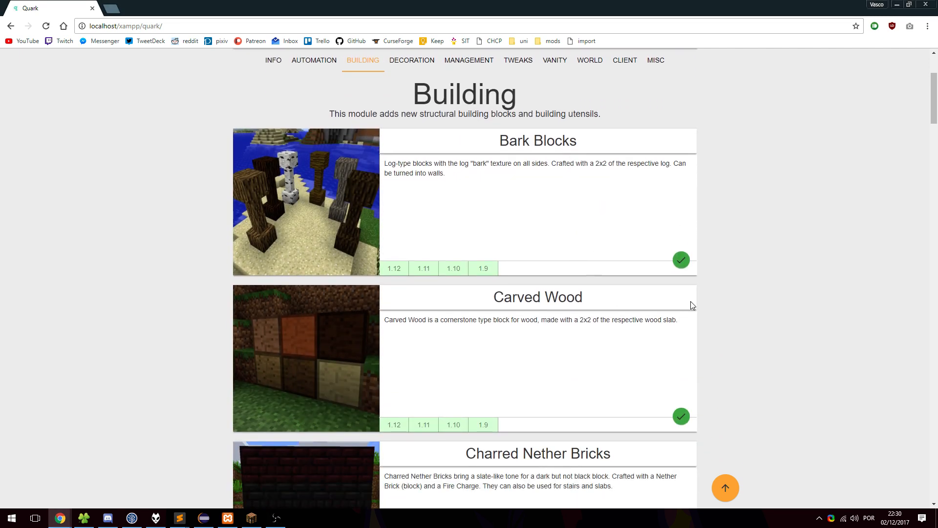
mouse_move(649, 249)
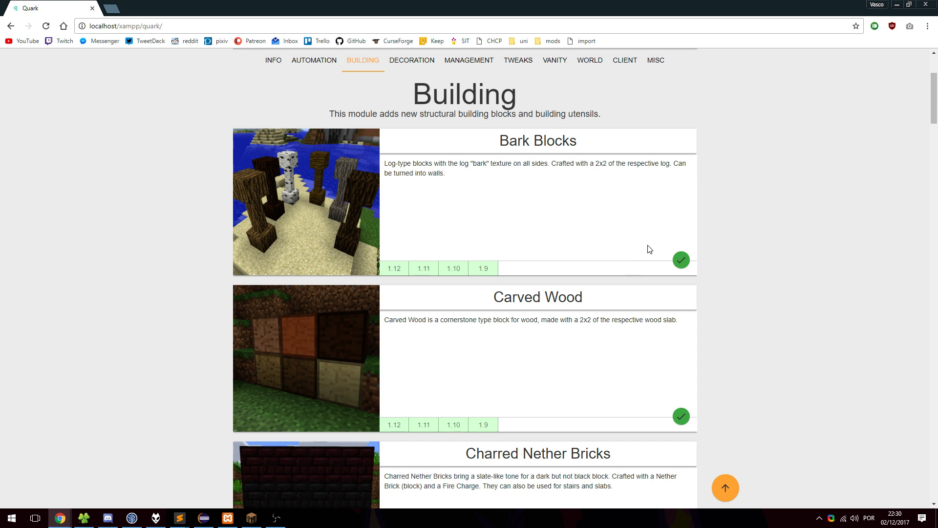
mouse_move(699, 264)
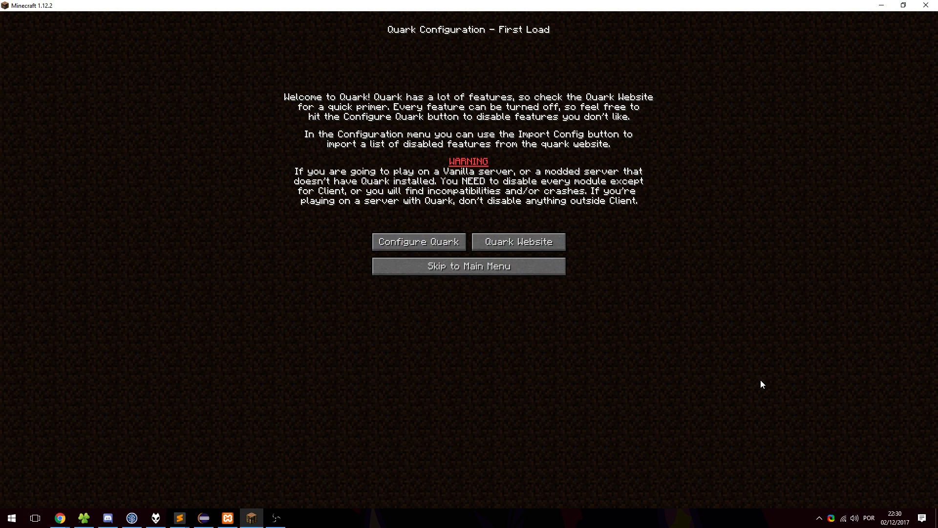
mouse_move(700, 89)
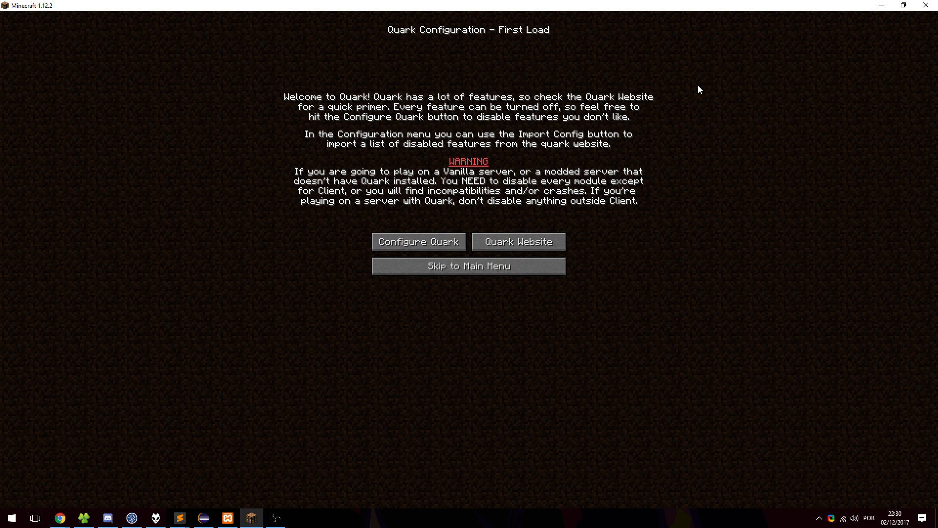
mouse_move(692, 326)
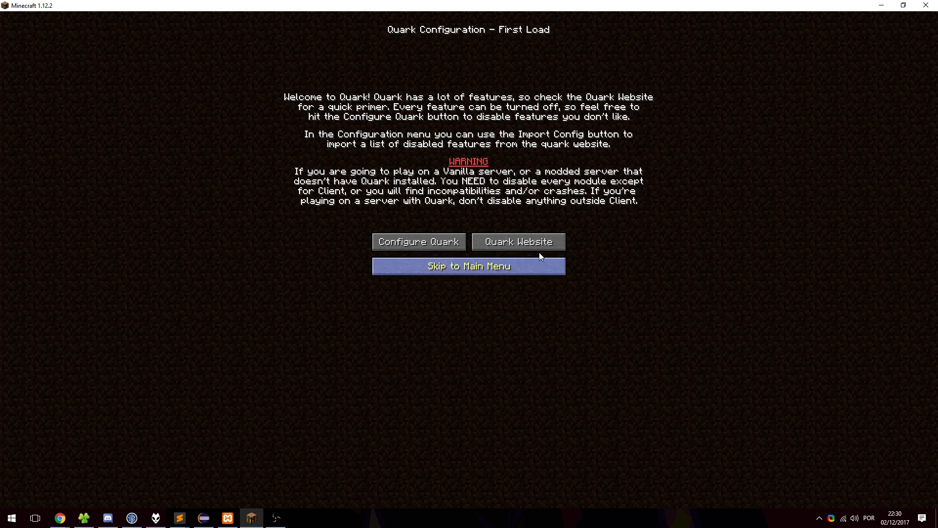
- Try the Quark Website link on the first-load screen, cancel the prompt, and continue to the main menu
click(518, 242)
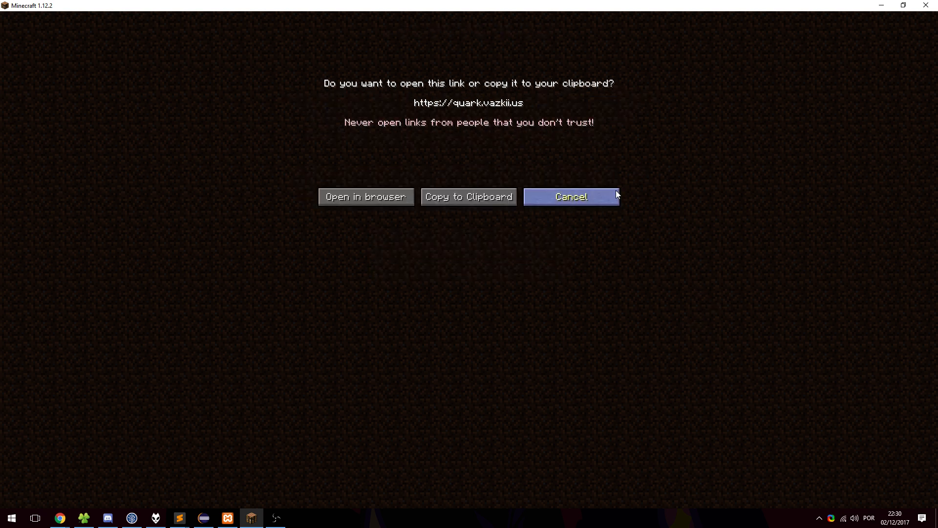
click(570, 197)
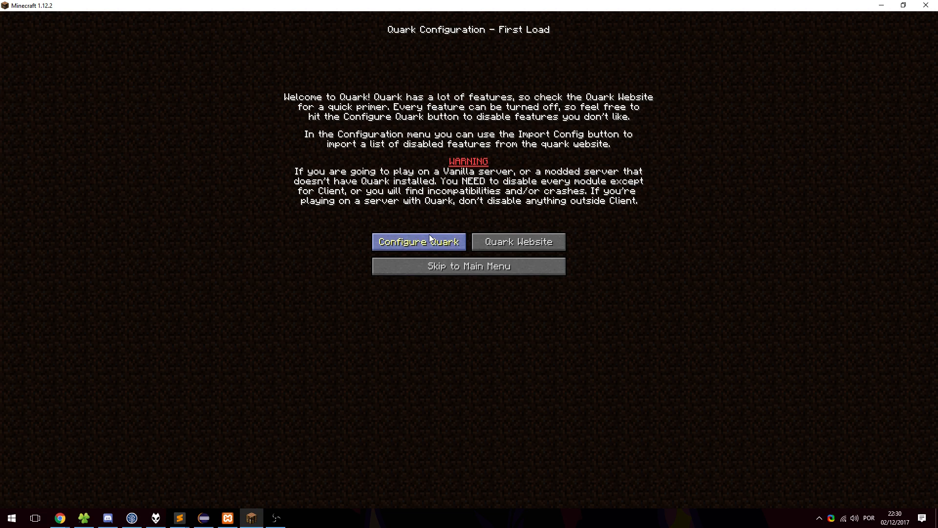
mouse_move(433, 244)
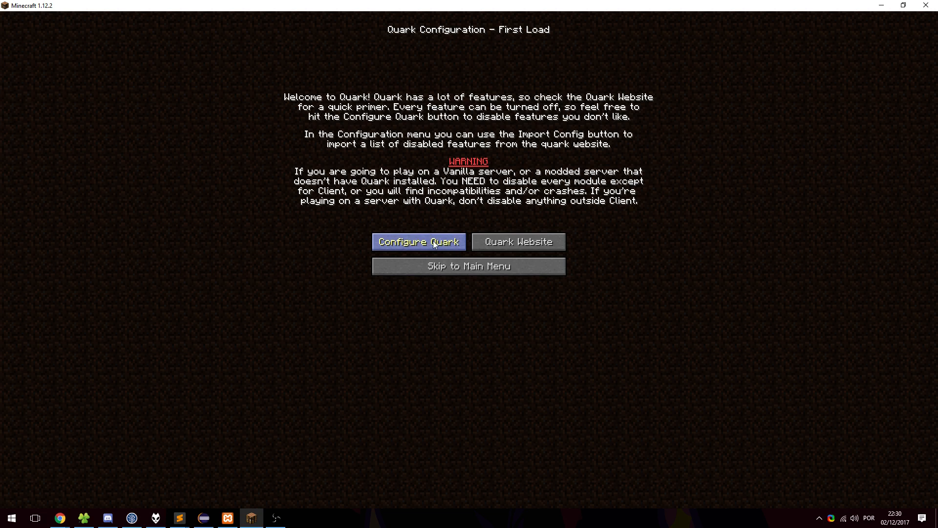
click(469, 265)
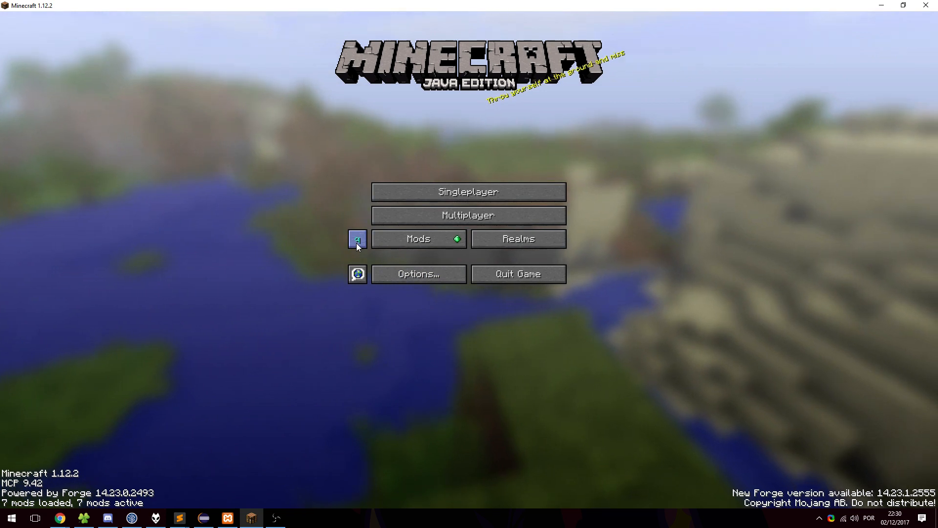
- Turn off the Enable q Button setting in Quark Configuration, close it, and reopen the configuration
click(356, 238)
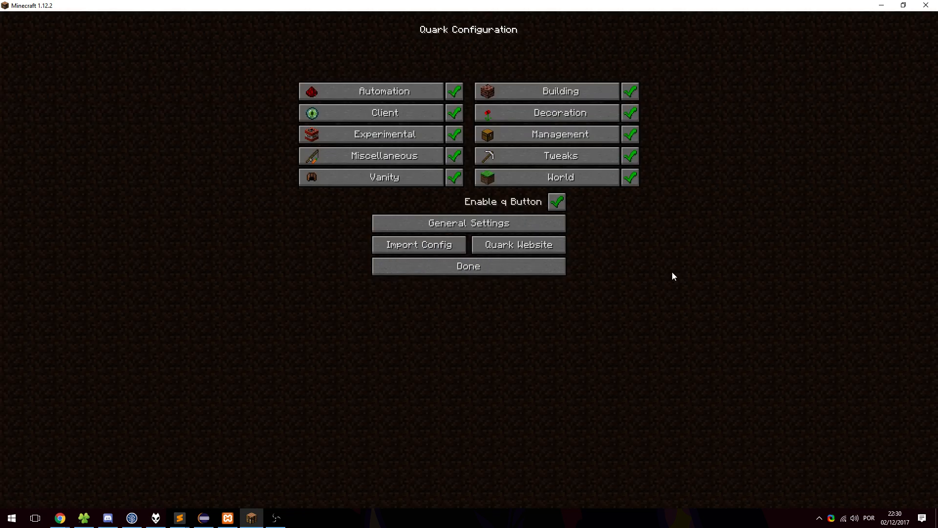
click(556, 201)
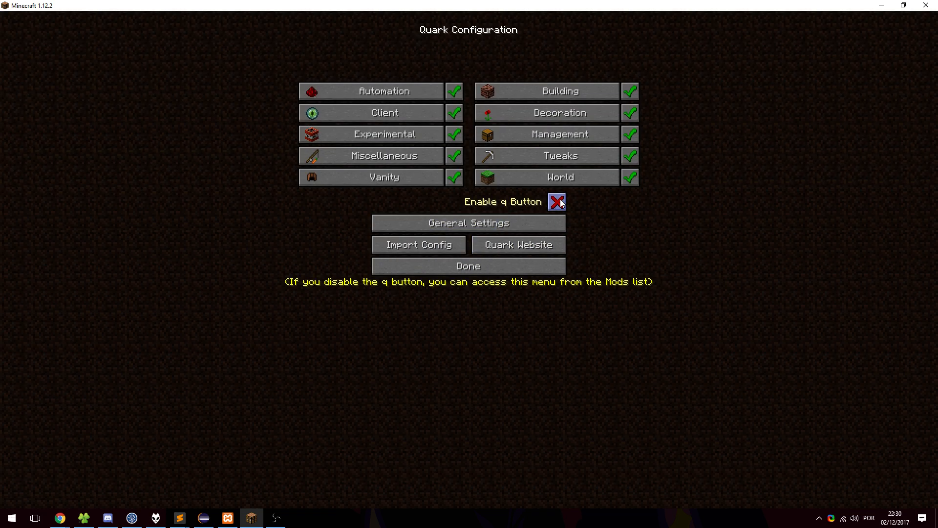
click(468, 266)
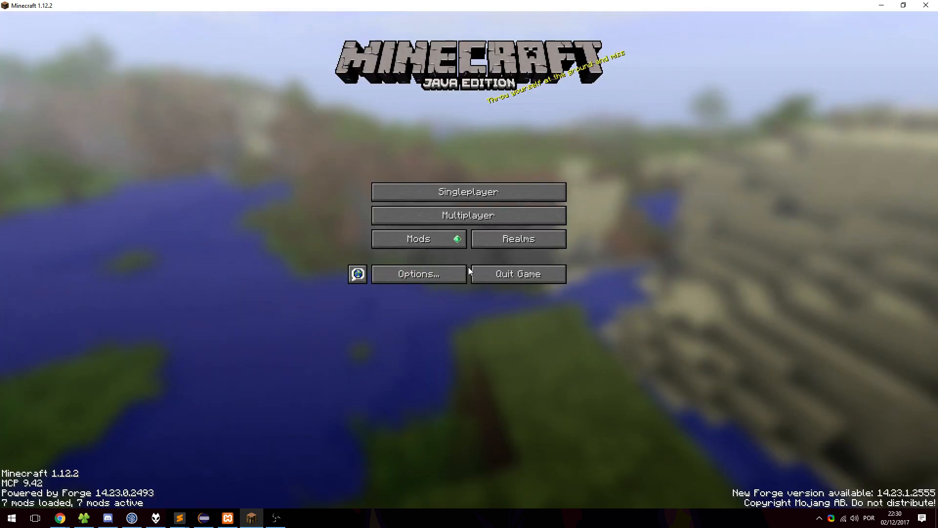
click(418, 238)
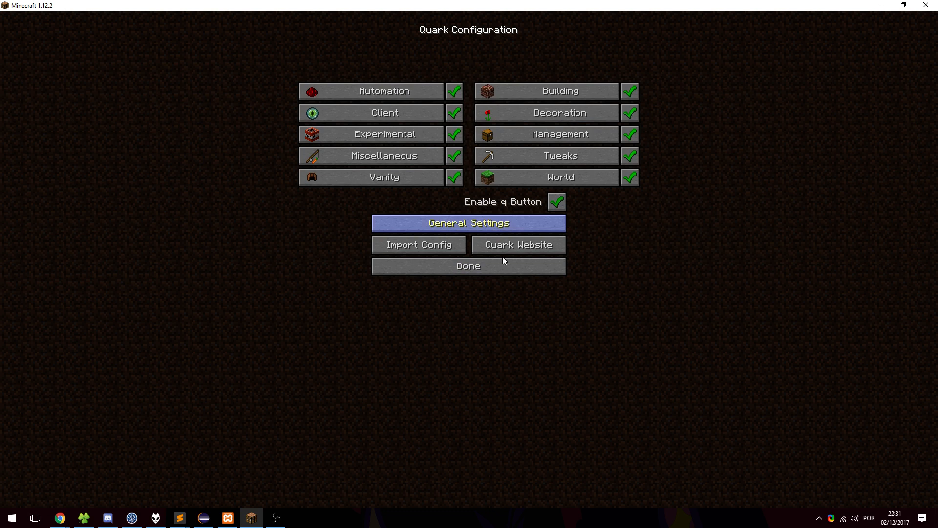
- Dismiss the Quark website link prompt and disable the Automation module
click(468, 266)
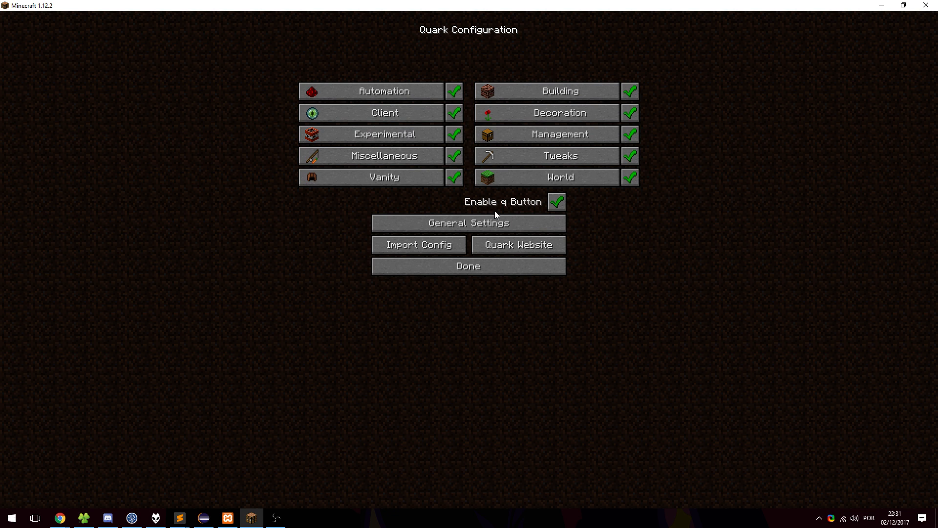
click(468, 223)
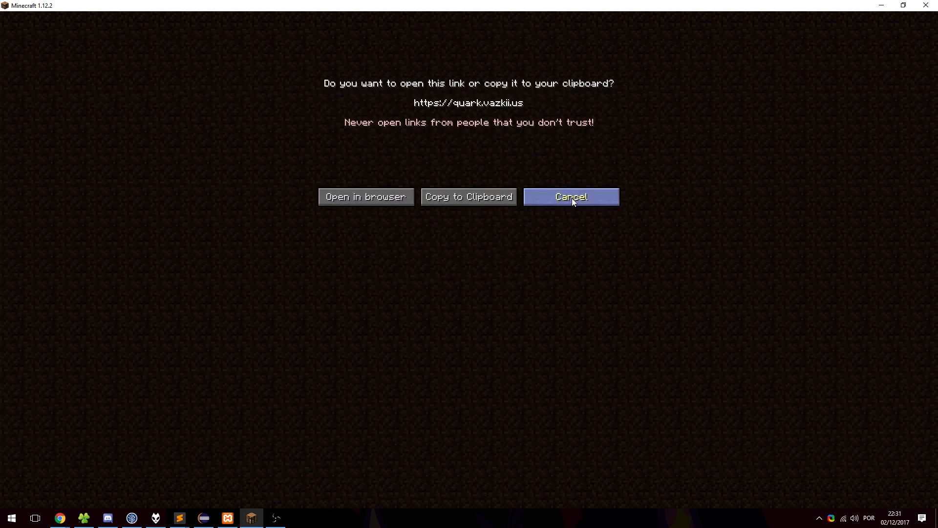
click(570, 196)
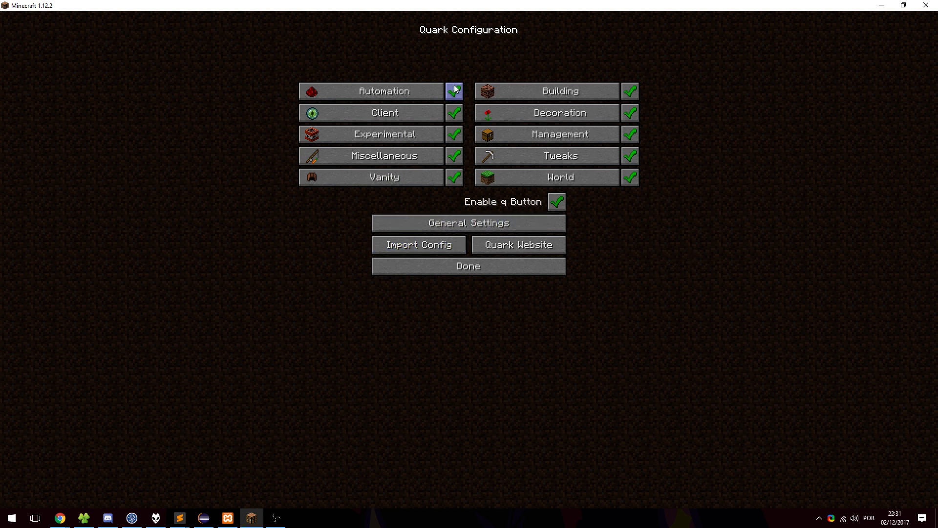
click(453, 177)
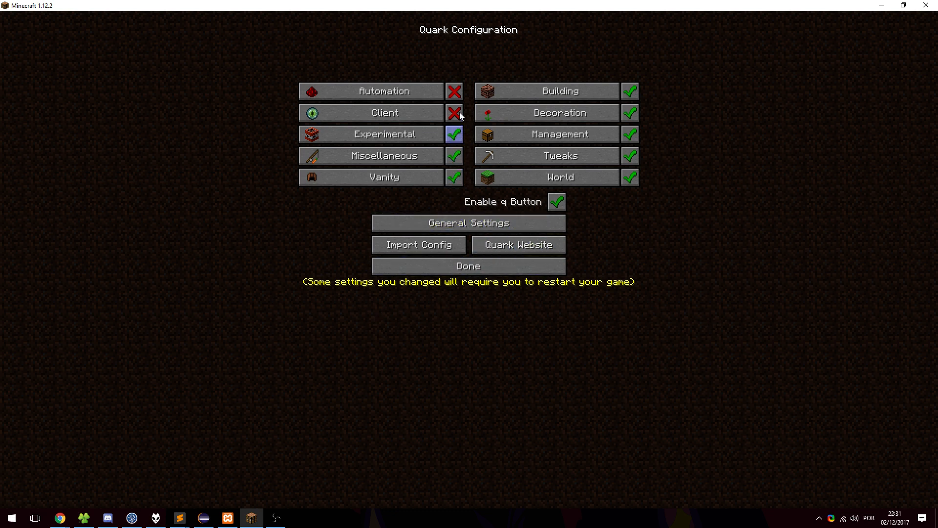
- Disable the Dispensers Place Blocks feature in the Automation module and return to the category list
click(370, 91)
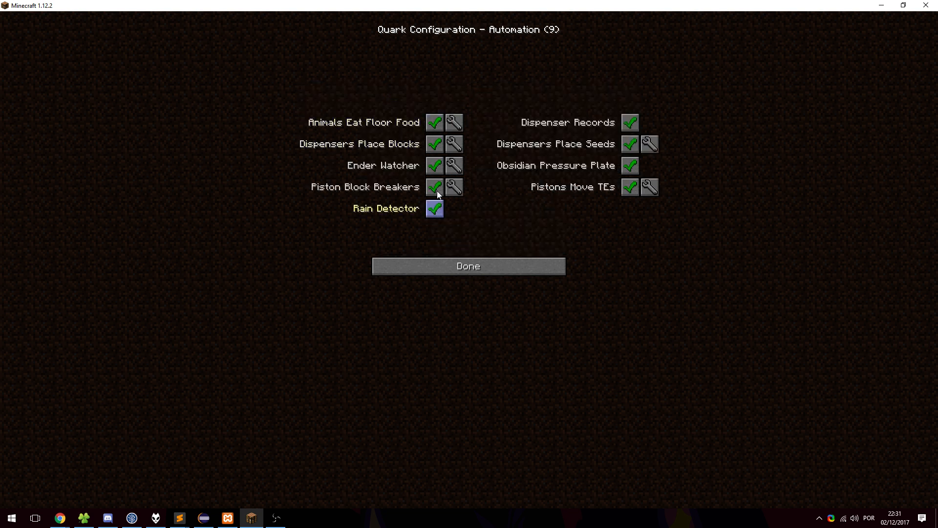
click(434, 143)
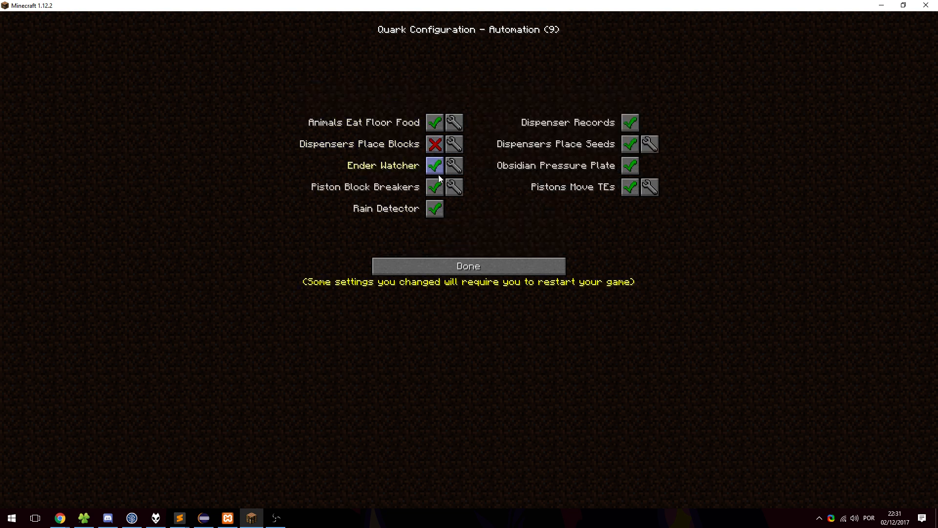
click(435, 187)
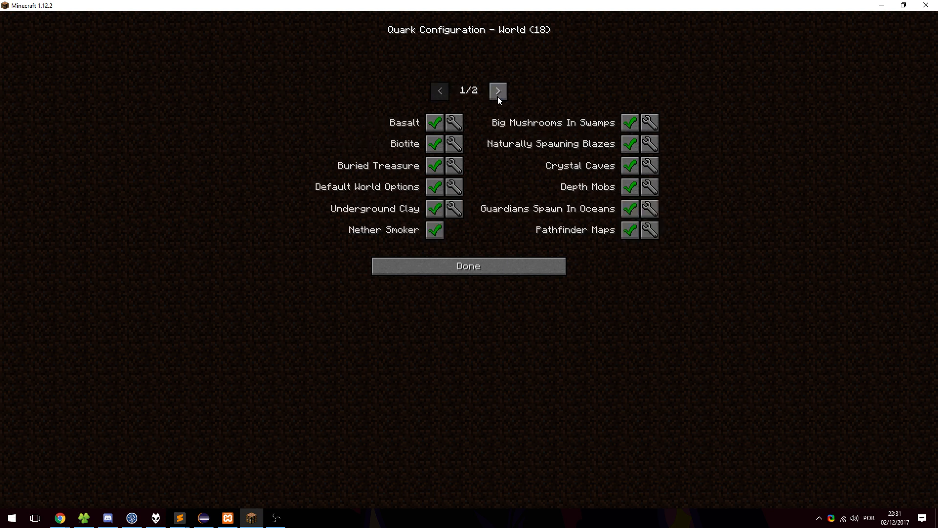
mouse_move(428, 135)
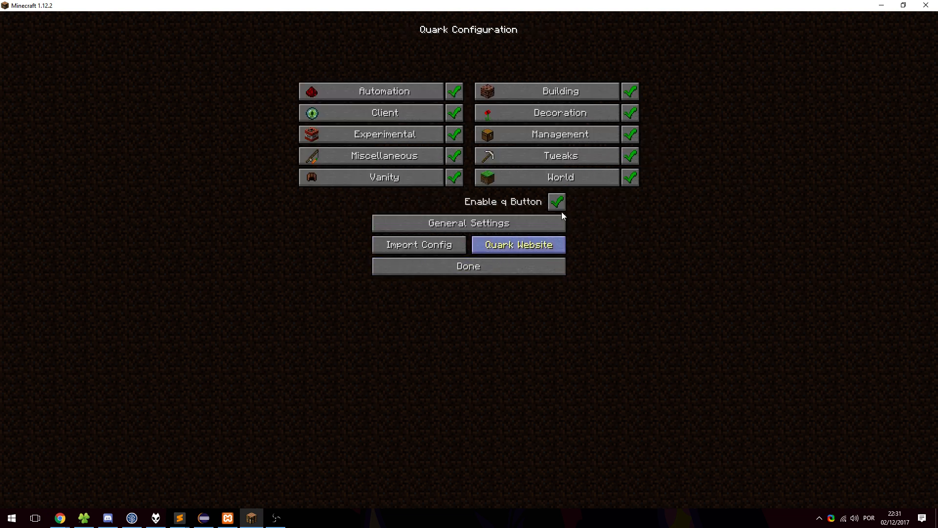
mouse_move(372, 113)
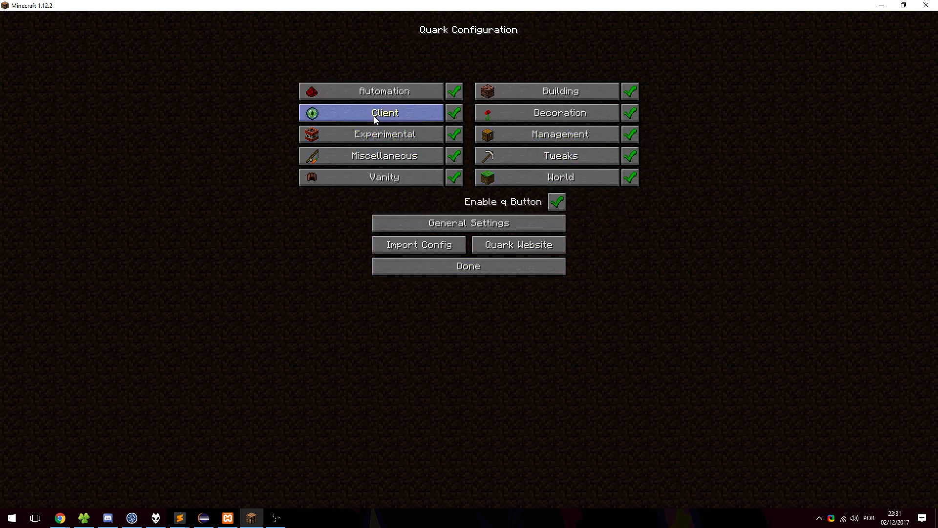
- Disable the Chest Search Bar feature in the Client settings and go back
click(383, 112)
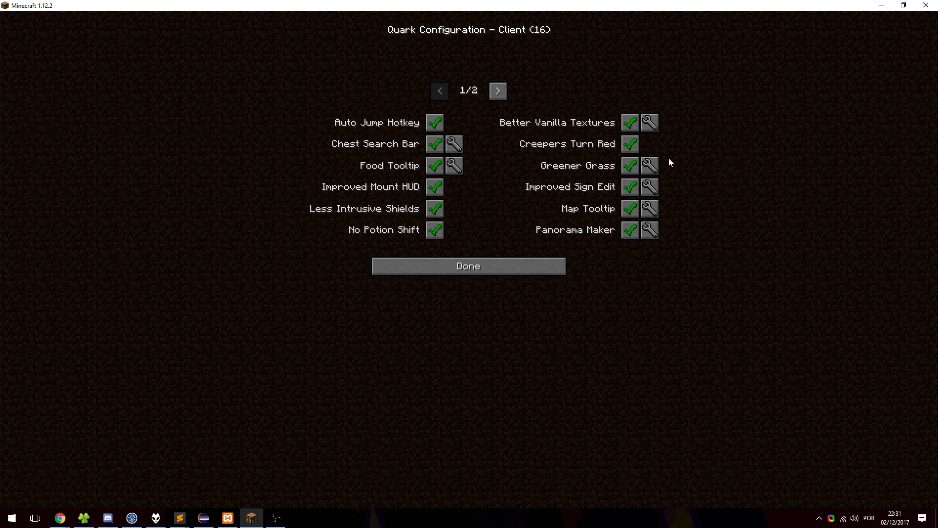
click(434, 144)
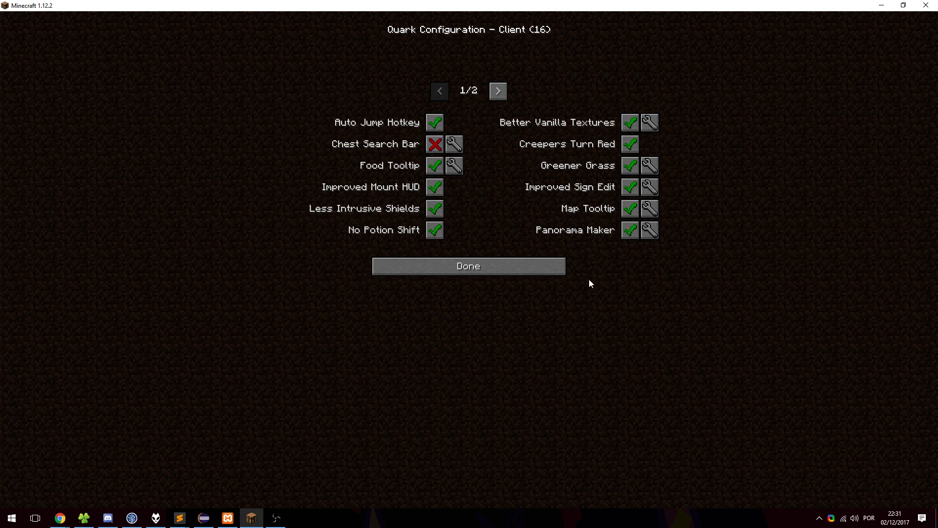
mouse_move(349, 299)
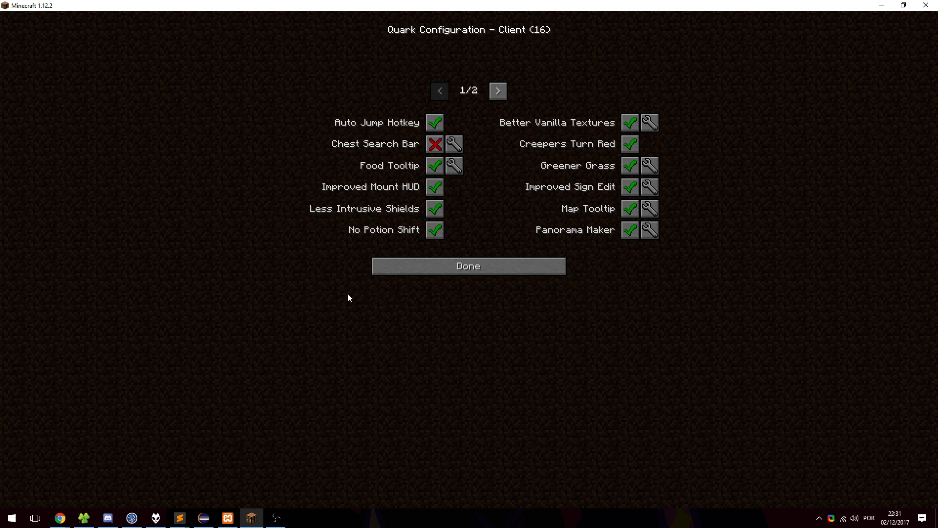
mouse_move(427, 155)
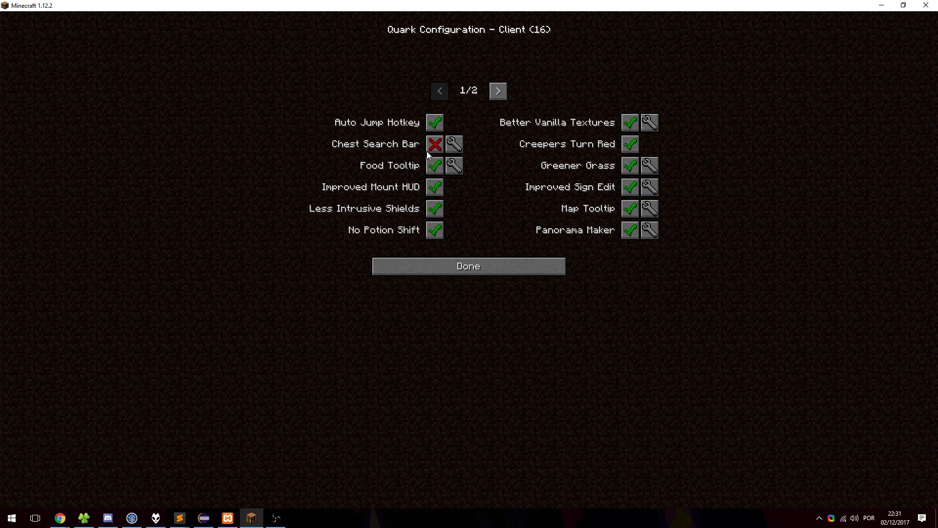
click(434, 144)
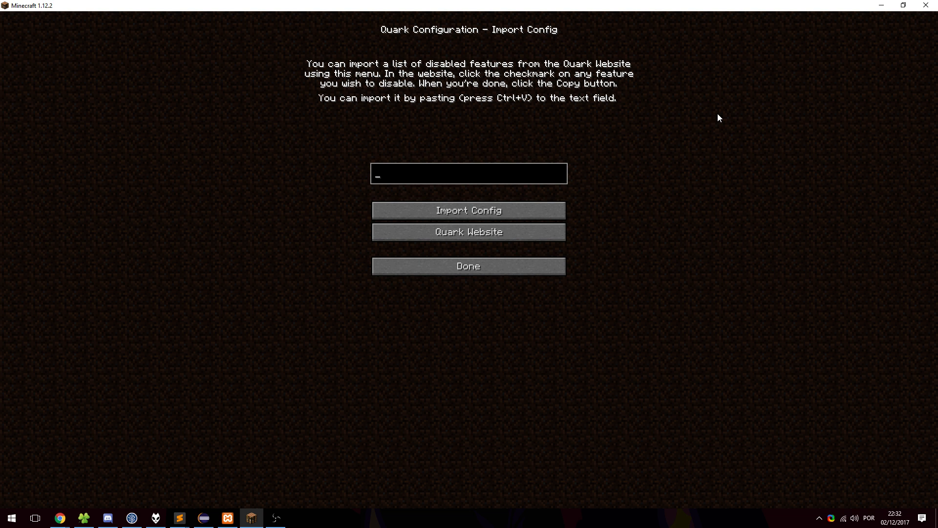
mouse_move(851, 60)
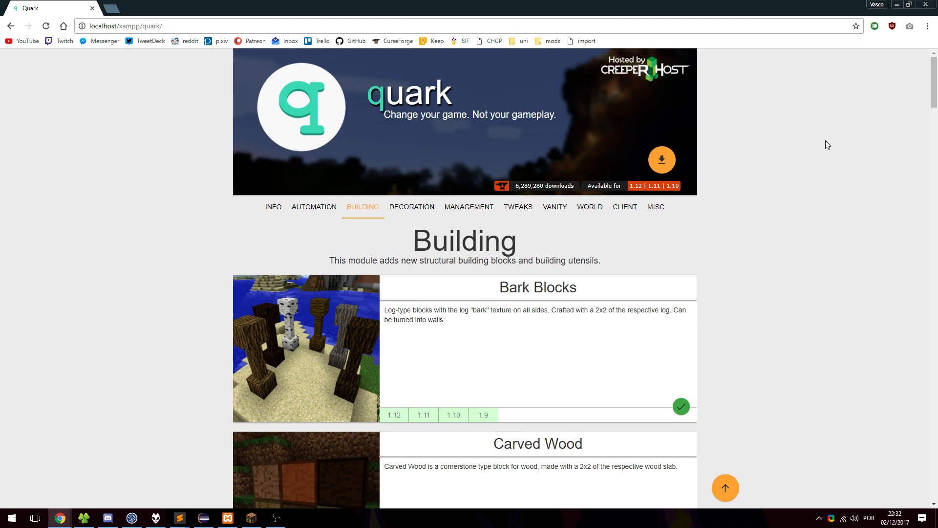
- Mark Chest Searching as disabled in the Client section of the Quark website
scroll(down, 3)
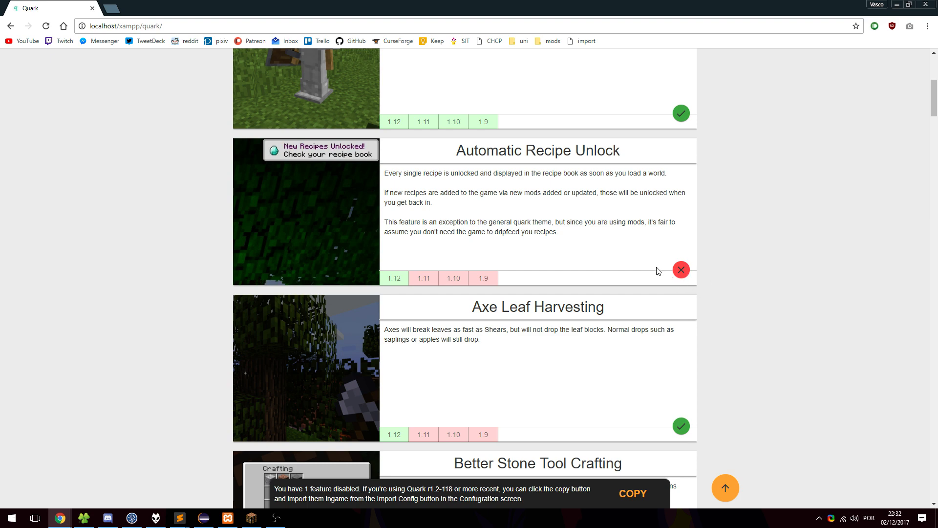
scroll(down, 3)
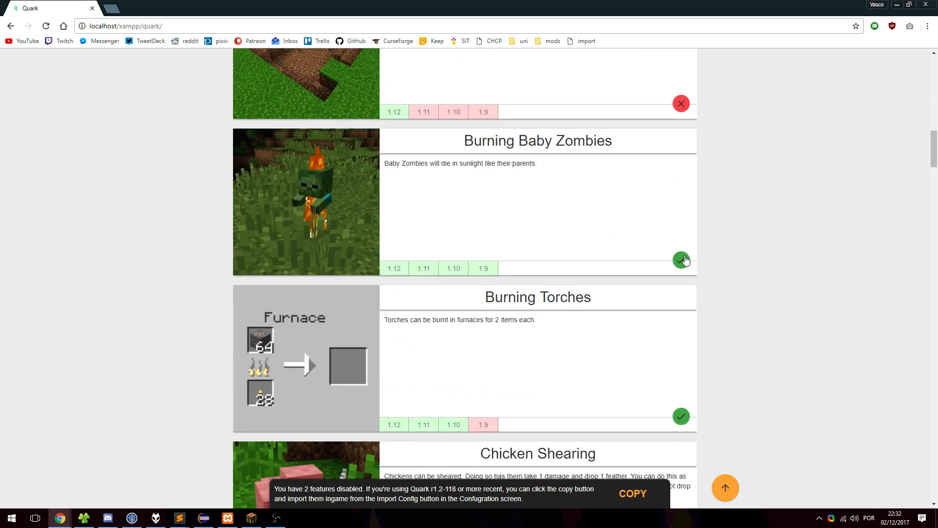
scroll(down, 3)
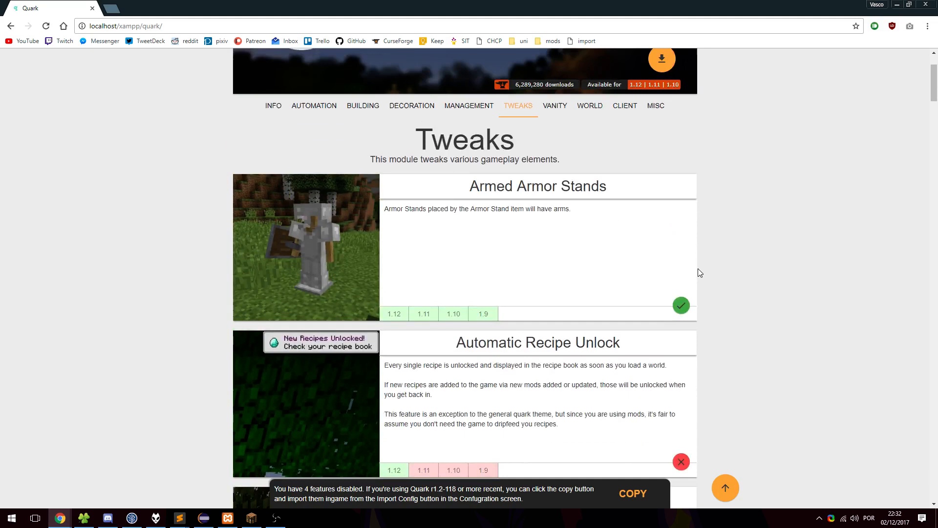
click(625, 105)
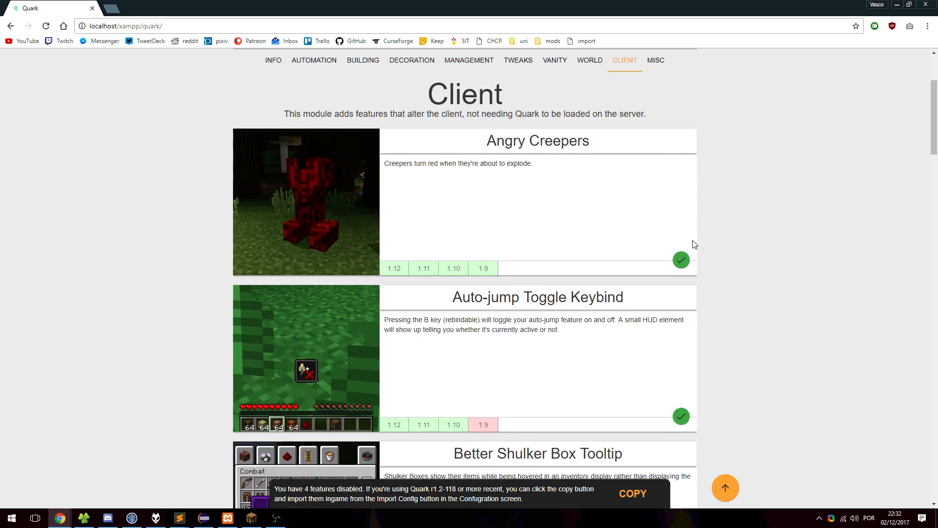
scroll(down, 3)
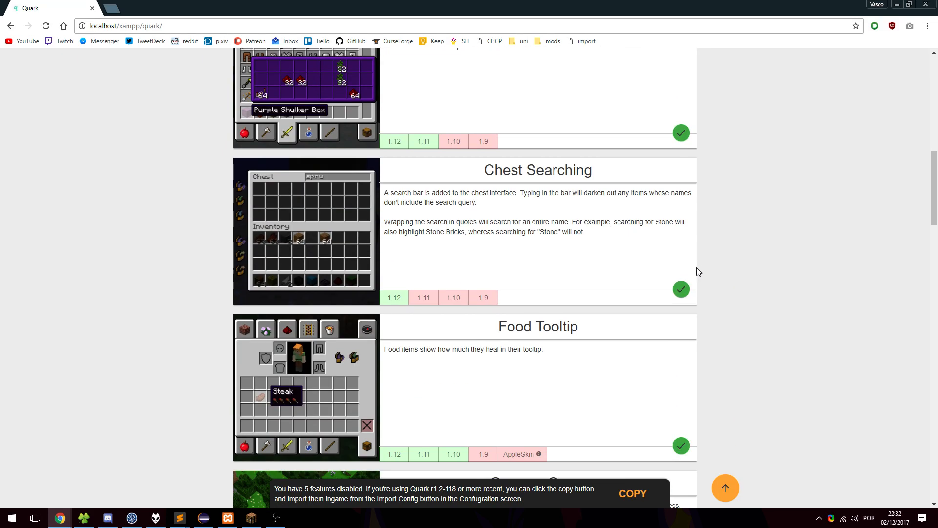
click(681, 290)
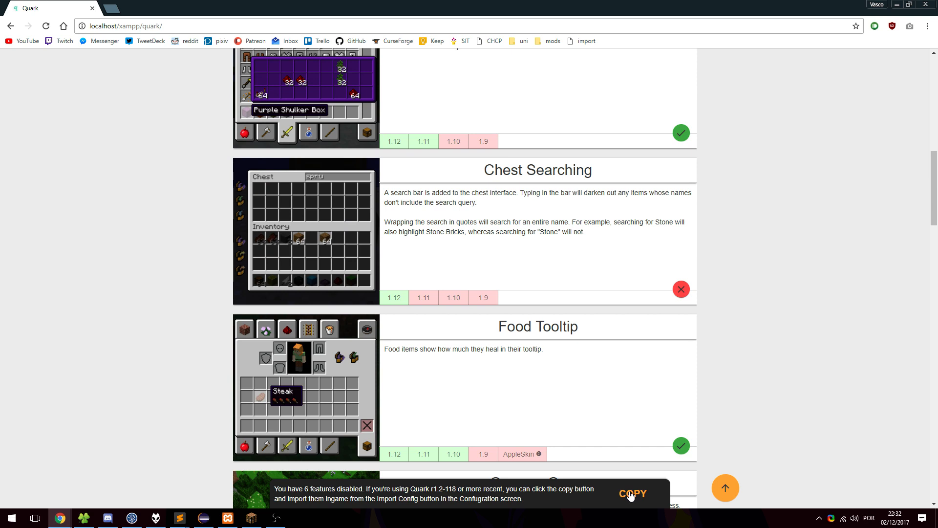
- Copy the disabled-features list (AutomaticRecipeUnlock, BlastproofShulkerBoxes, BabyZombiesBurn, ChickensShedFeathers, ...) and paste it to check it
click(632, 494)
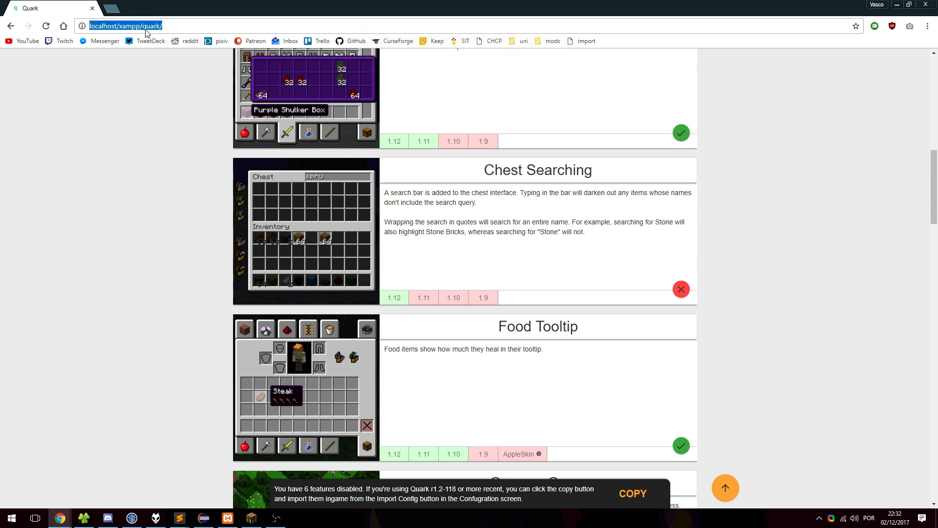
text(AutomaticRecipeUnlock,BlastproofShulkerBoxes,BabyZombiesBurn,ChickensShedFeathers,AngryCreepers,ChestSearchBar)
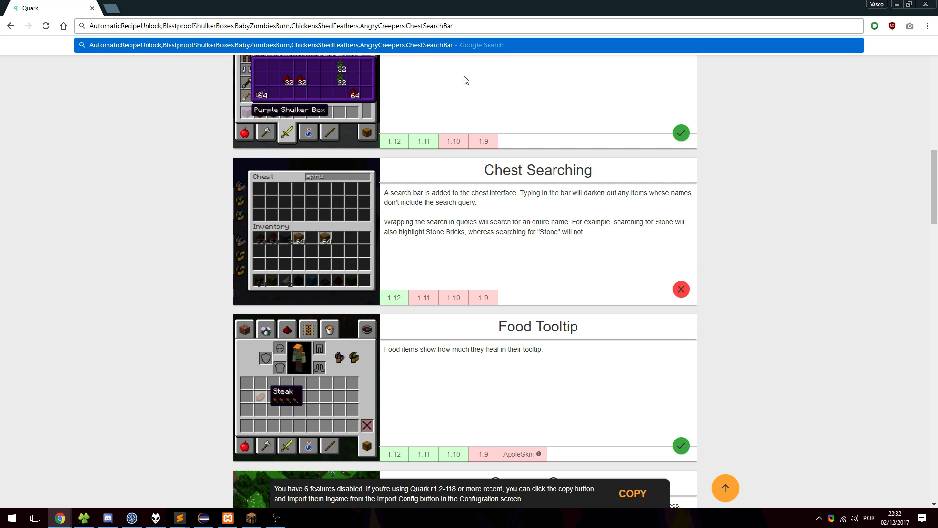
click(269, 26)
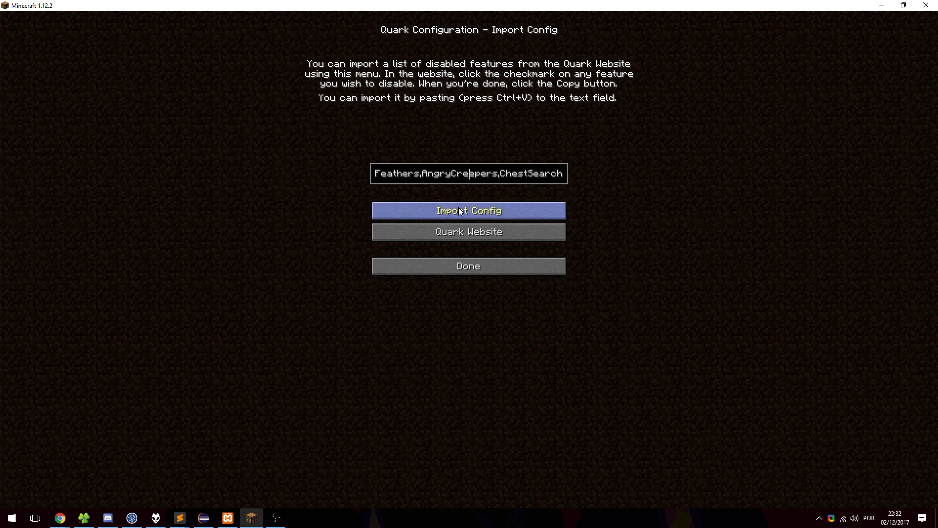
- Import the pasted feature list, yielding '6 Features Disabled' with a restart notice
click(468, 211)
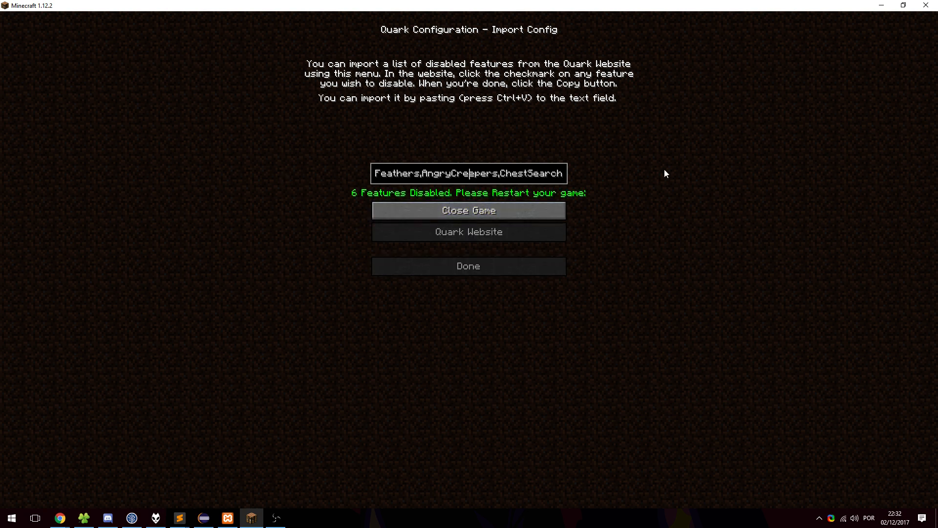